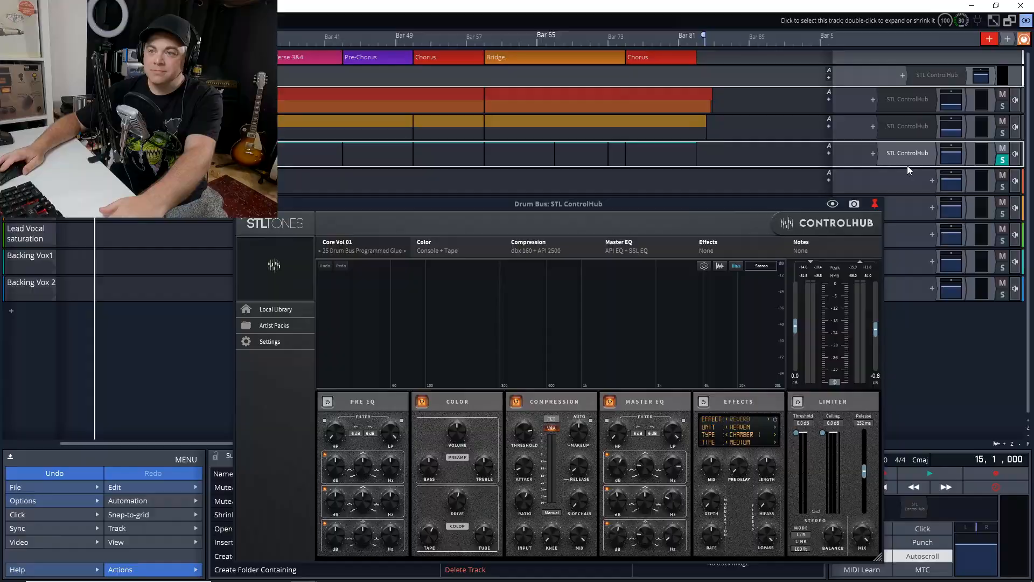
# Bring up the drum bus ControlHub preset categories to audition 23 Drum Bus Tape & Air
pyautogui.click(336, 242)
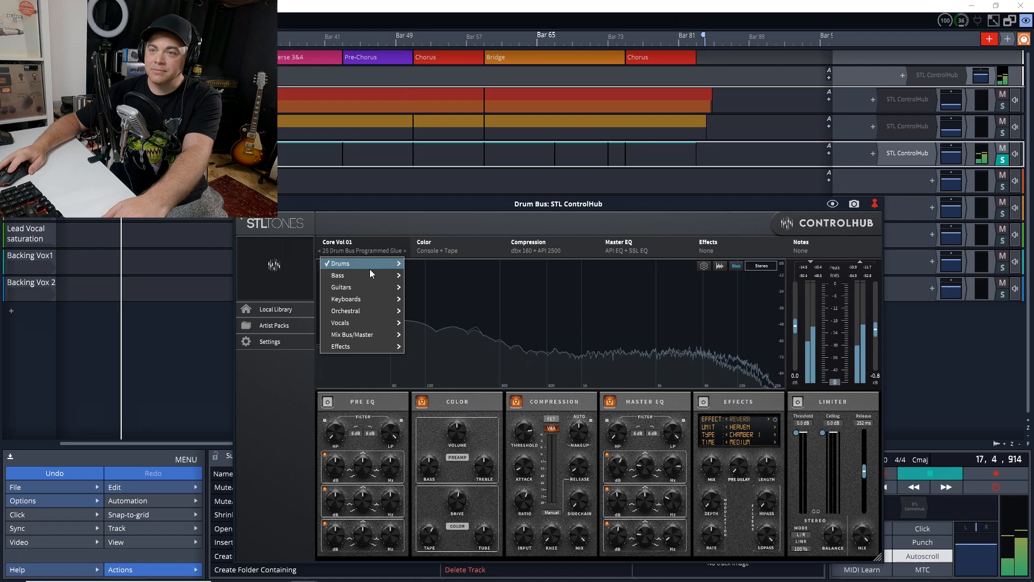
pyautogui.moveTo(369, 286)
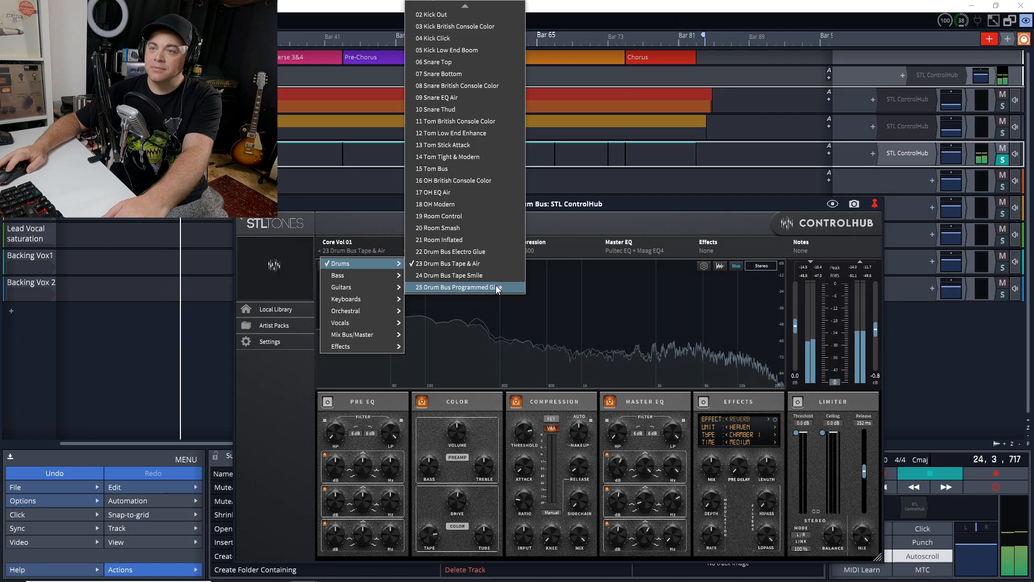
# Load the 09 Guitar Electric Rhythm preset on the guitar bus ControlHub
pyautogui.click(449, 275)
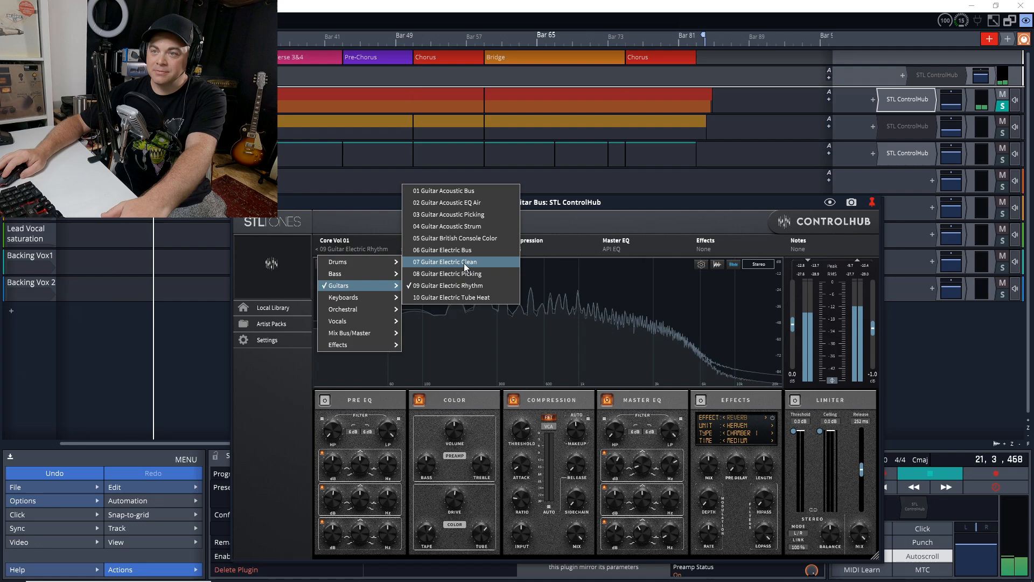
# Choose a preset in the ControlHub list on the way to 29 Mix Bus Rock
pyautogui.click(455, 237)
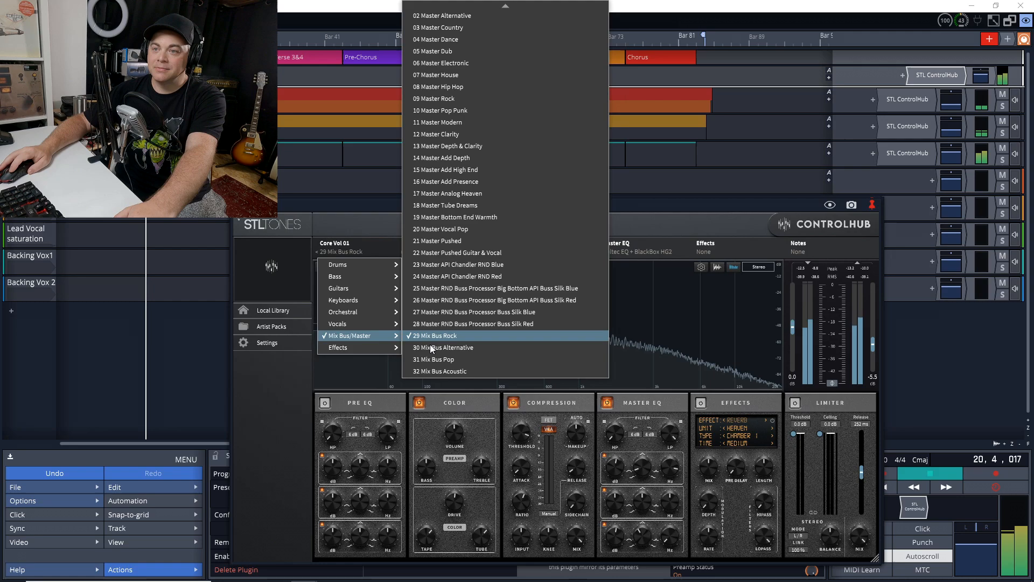
# Select the 30 Mix Bus Alternative preset with Fairchild 670 compression and API EQ
pyautogui.click(433, 359)
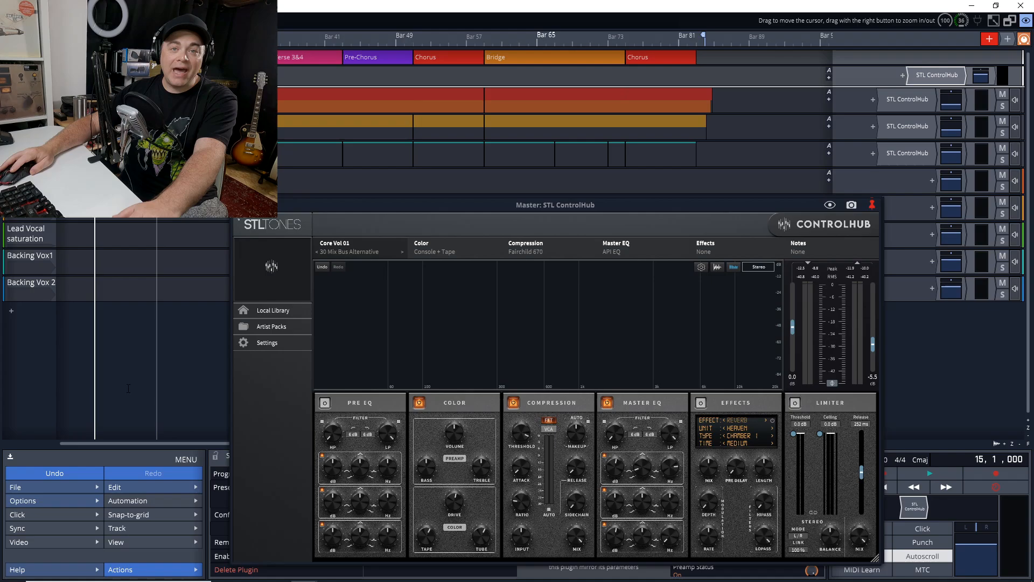
# Expand Artist Packs in the master ControlHub to list the Castle Recording Studios categories
pyautogui.click(360, 251)
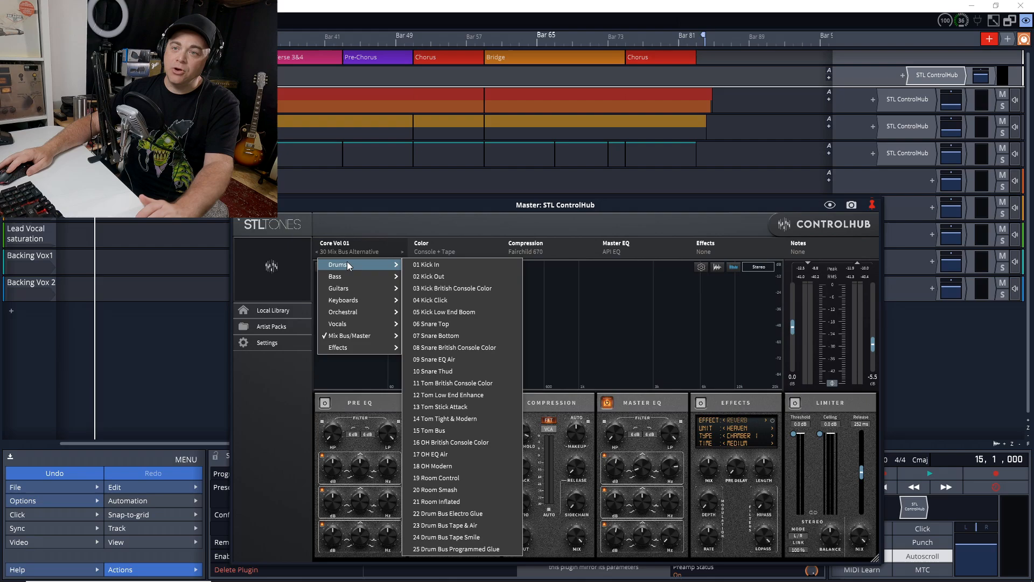
pyautogui.click(349, 335)
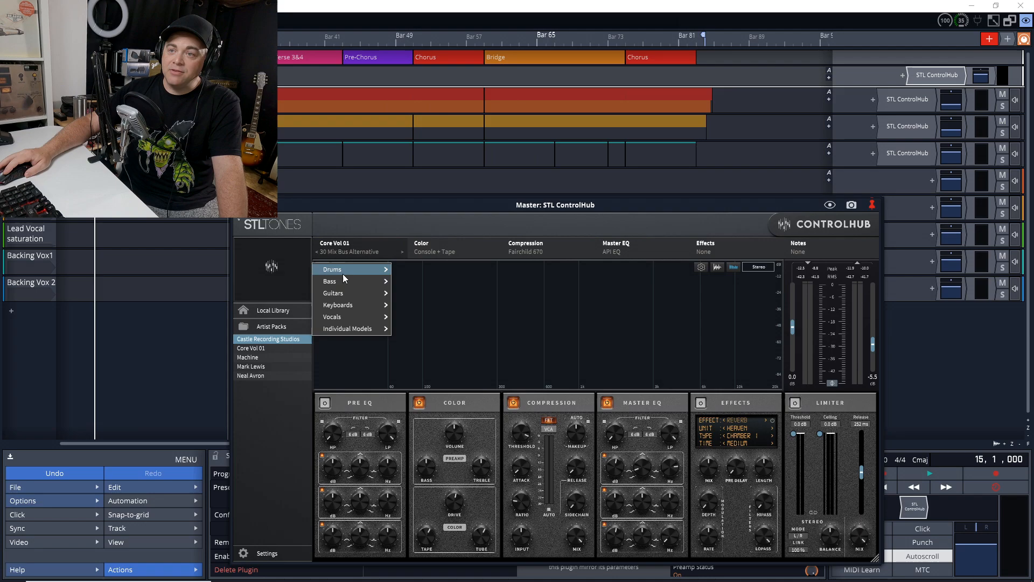
pyautogui.click(346, 329)
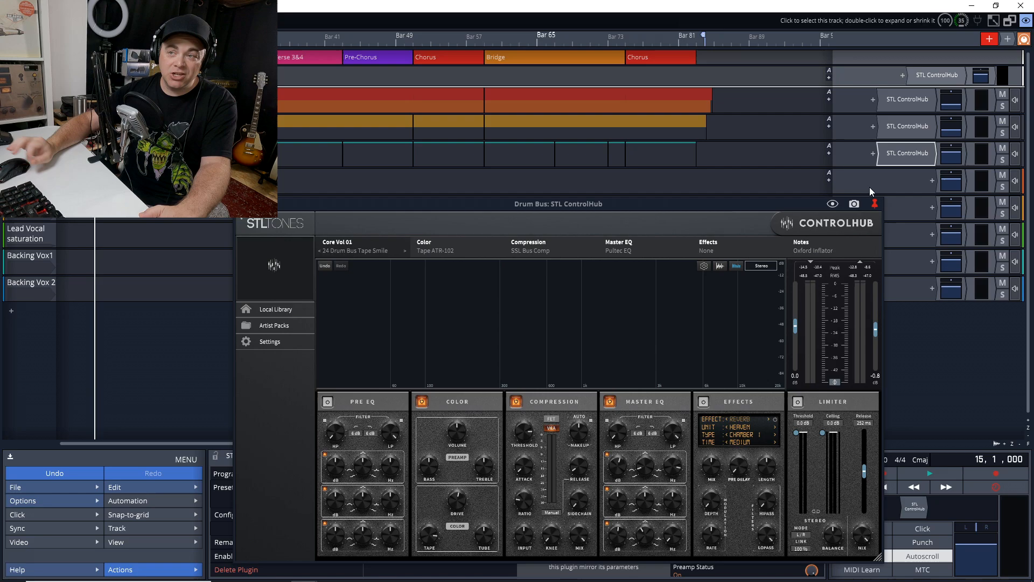
pyautogui.moveTo(628, 379)
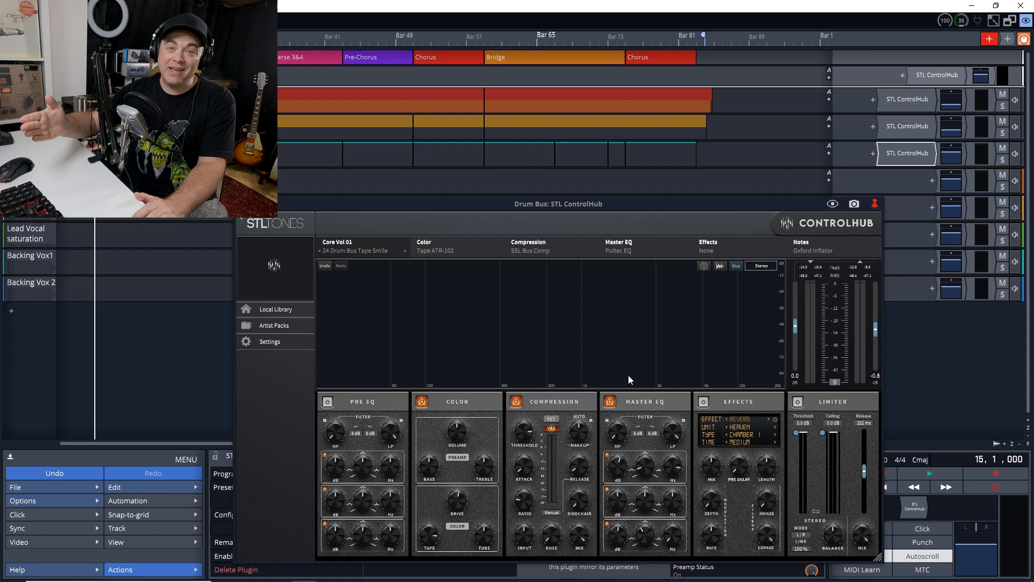
pyautogui.moveTo(765, 277)
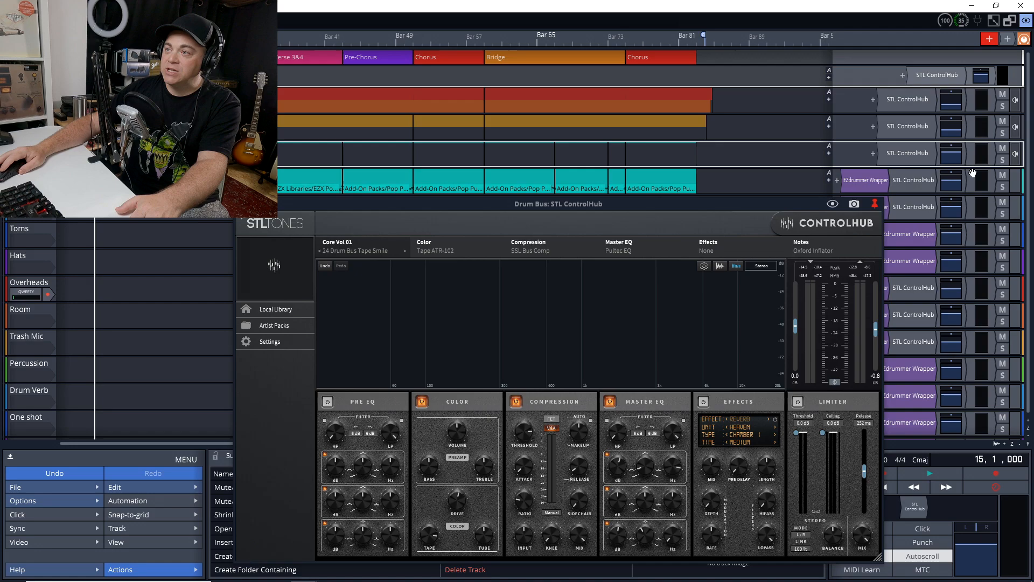
pyautogui.moveTo(254, 269)
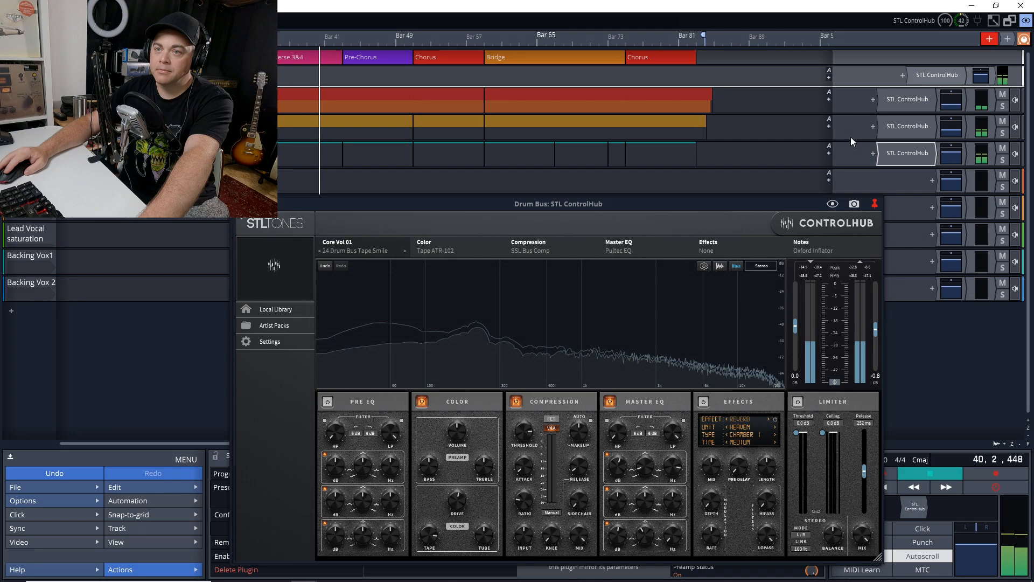
# Load 25 Drum Bus Programmed Glue with API EQ and SSL EQ on the drum bus ControlHub
pyautogui.click(363, 250)
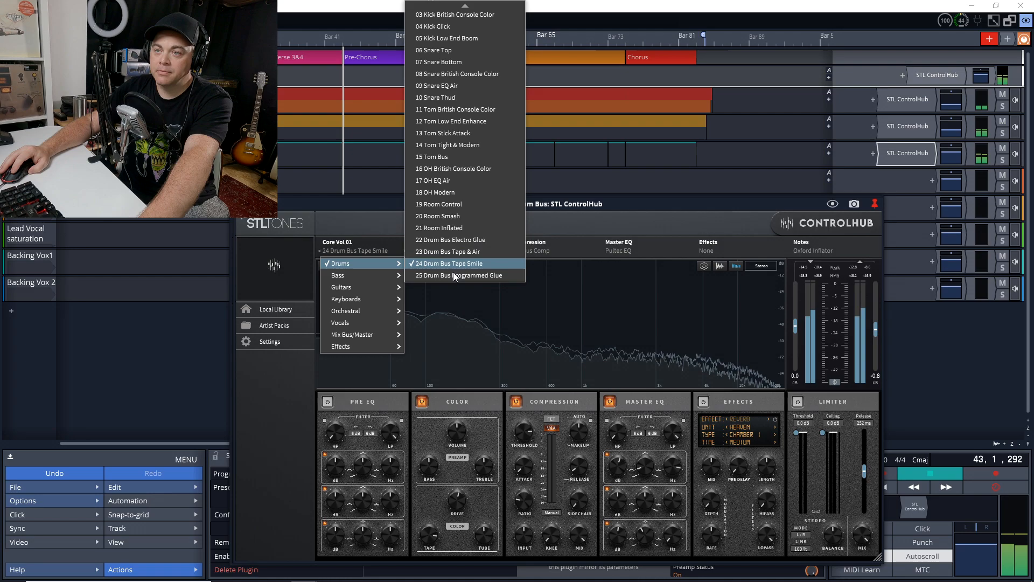
pyautogui.click(459, 275)
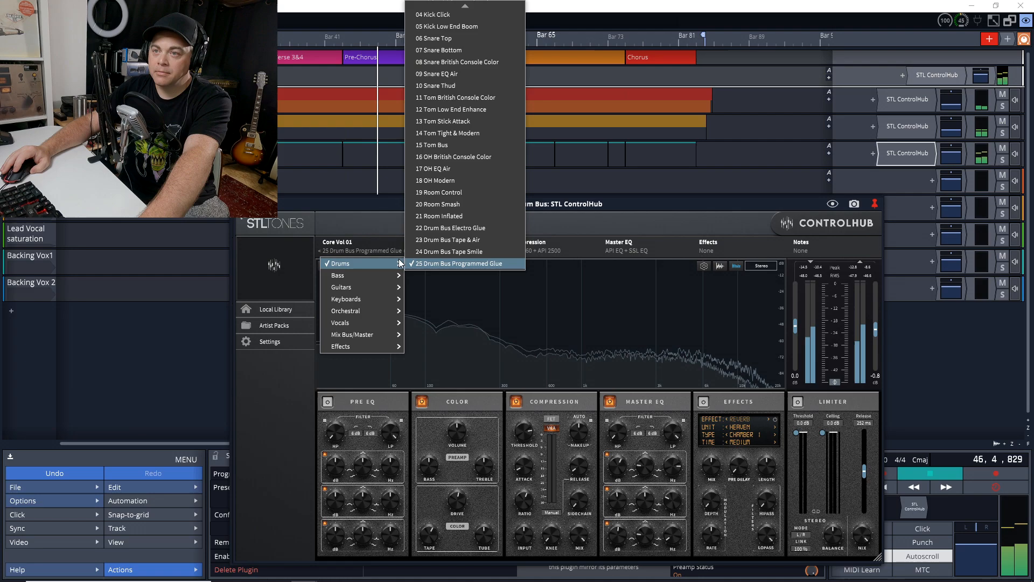